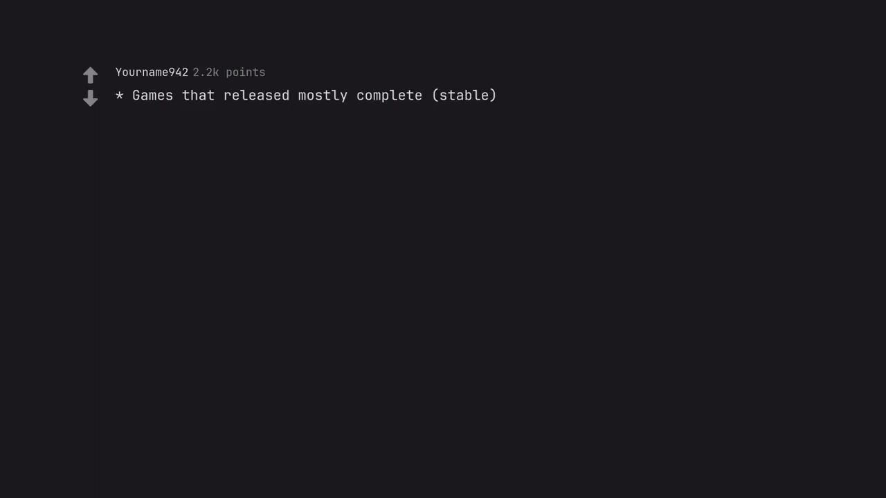
{"action": "type", "text": "* Games that didn't have microtransactions"}
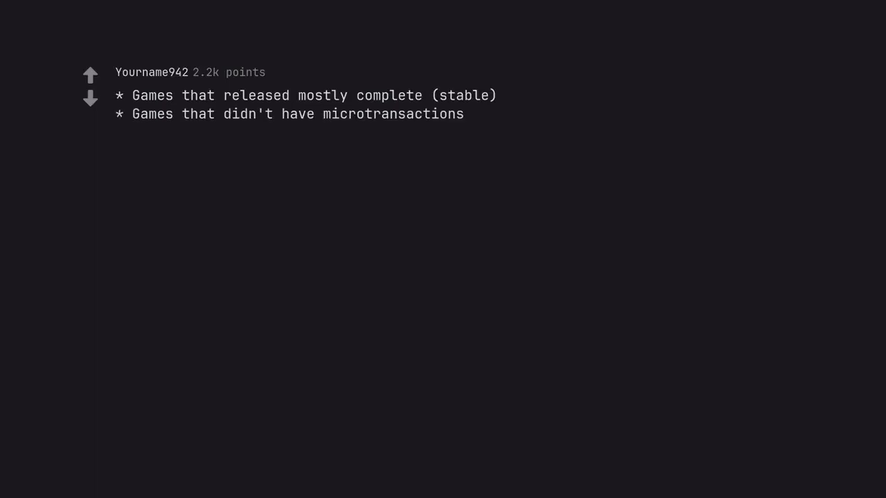